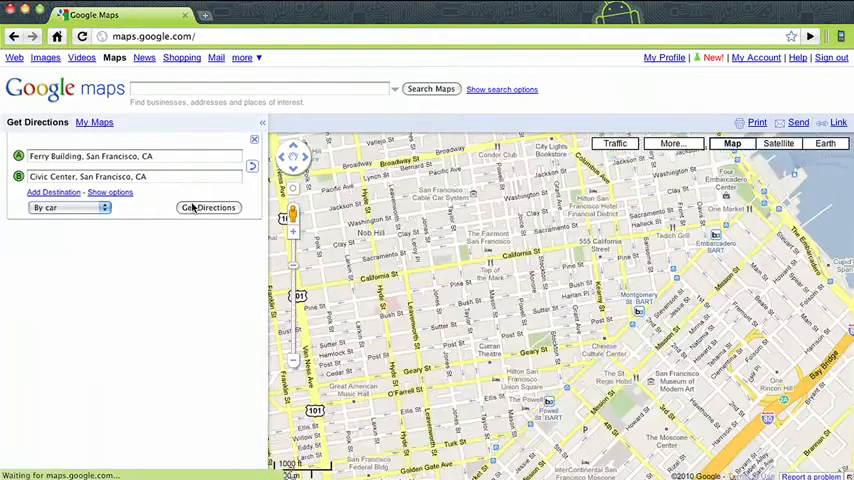
Get Ferry Building to Civic Center directions, send them to the phone, and launch Maps there.
click(208, 208)
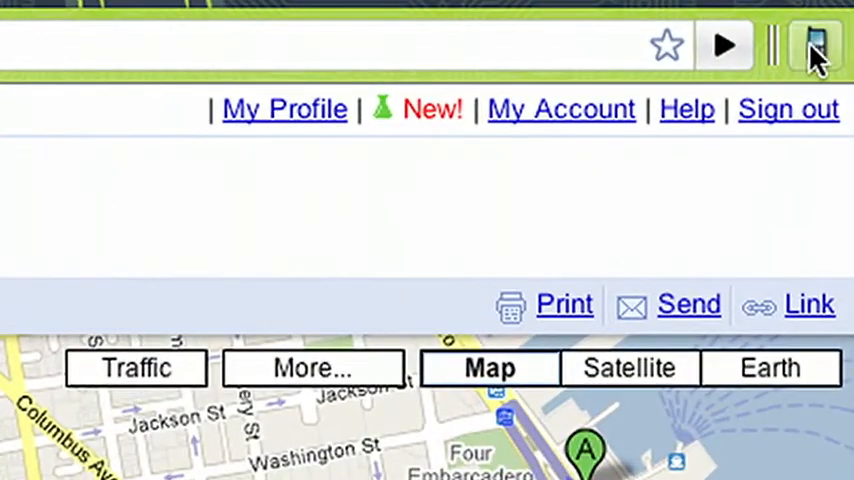
click(816, 44)
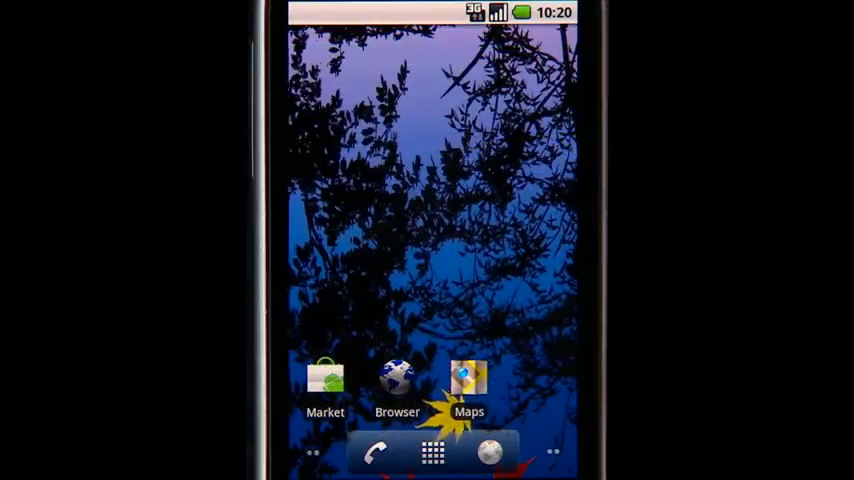
click(470, 384)
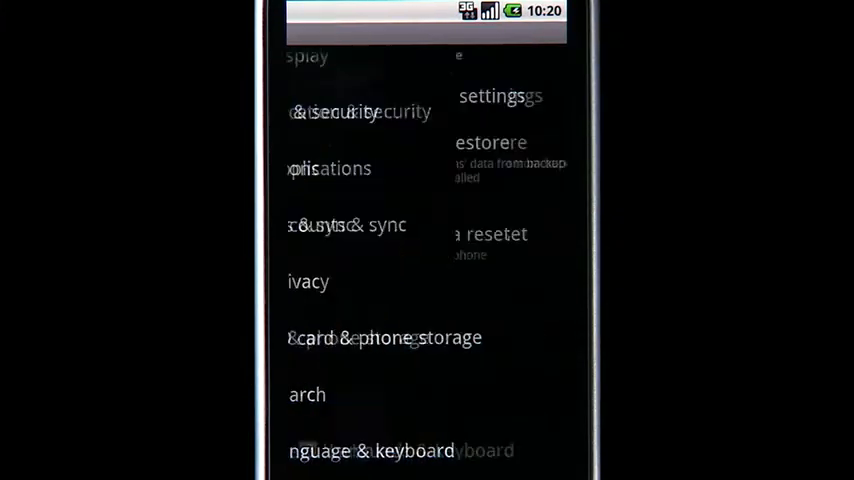
Enable Automatic restore of app data in the Privacy settings.
click(308, 280)
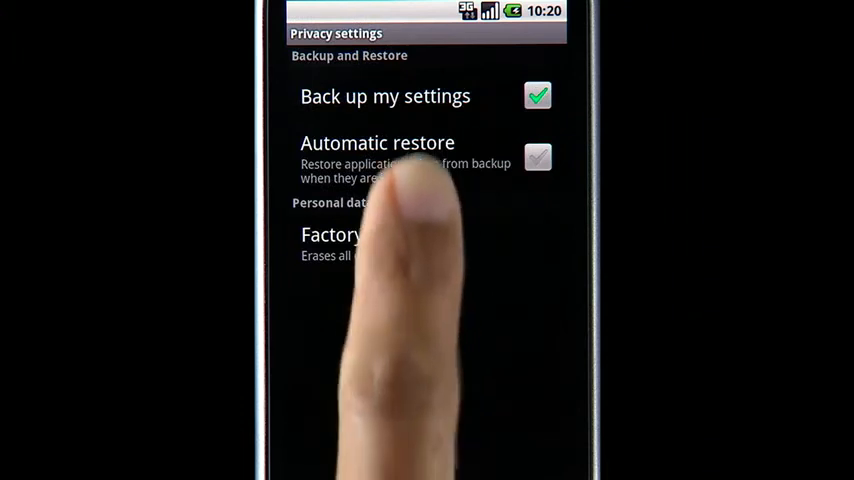
click(536, 156)
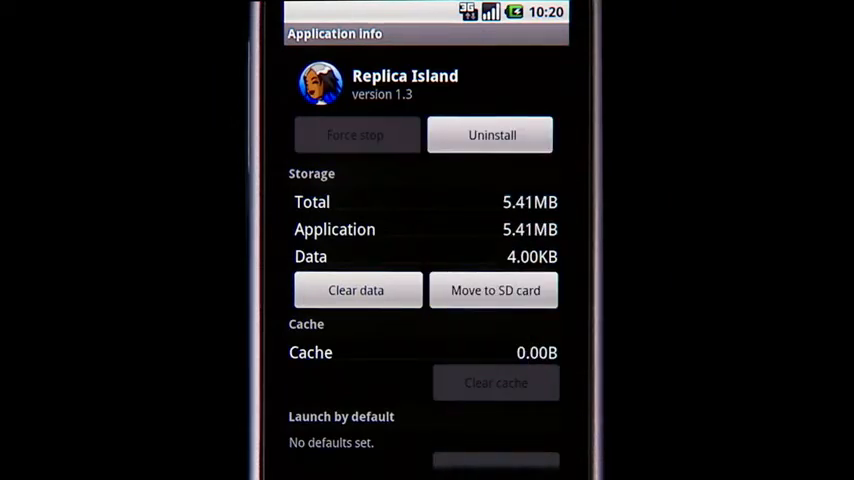
Move Replica Island to the SD card from its Application info page.
click(494, 290)
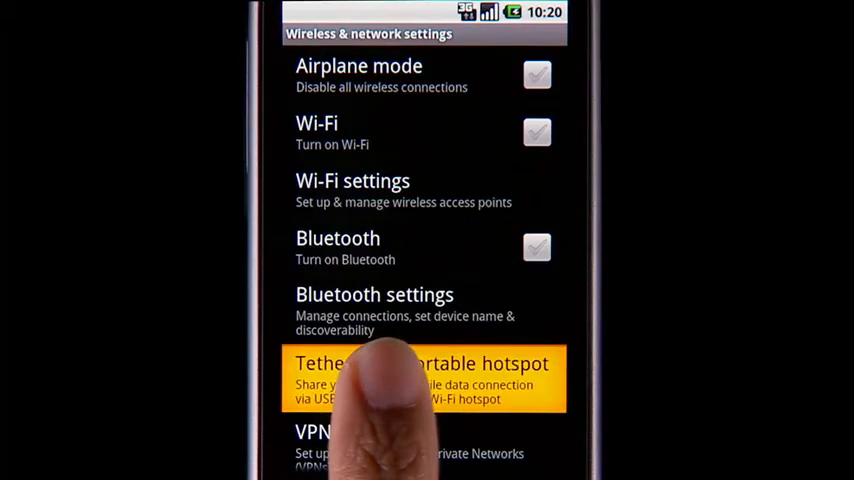
Enable the phone's portable Wi-Fi hotspot and turn AirPort on so the laptop can connect.
click(420, 378)
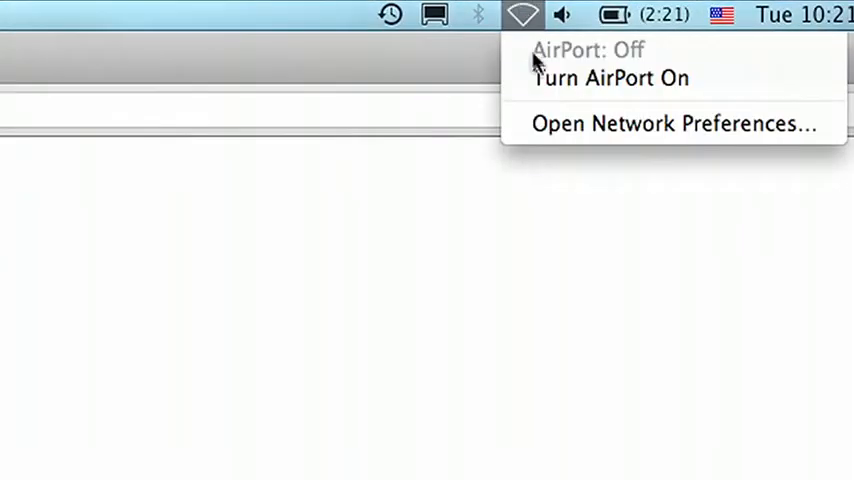
click(612, 76)
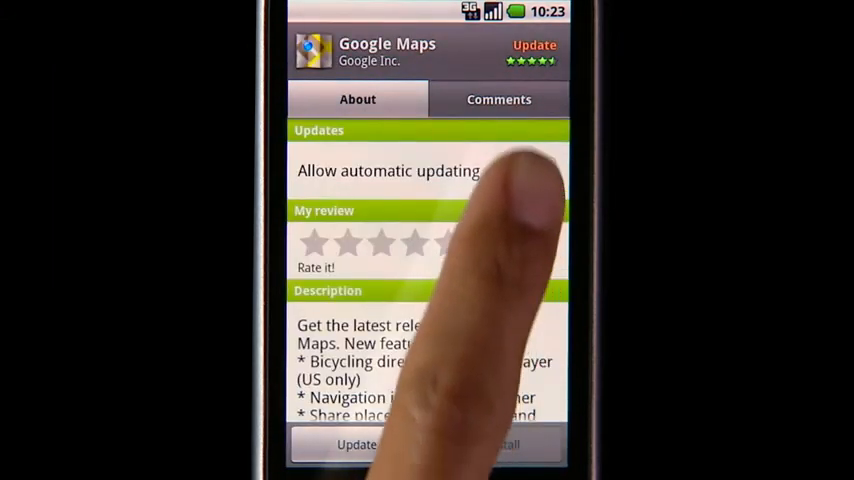
Allow automatic updating for Google Maps and confirm replacing it with version 4.2.0.
click(540, 172)
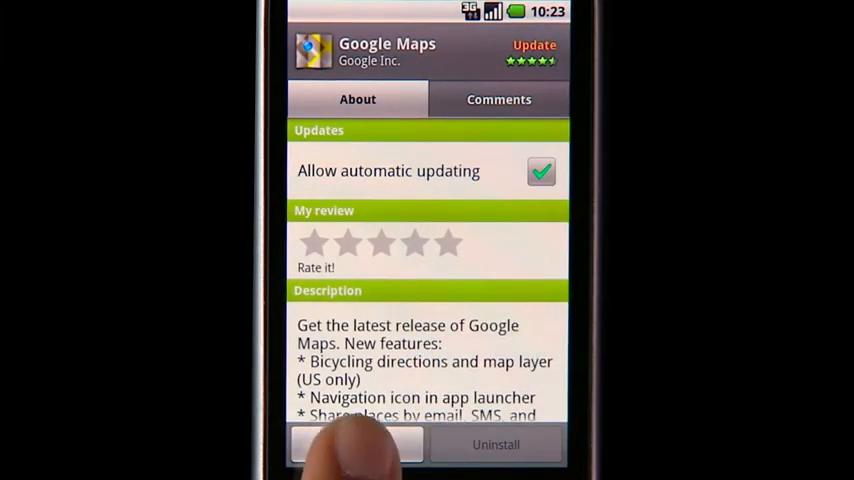
click(356, 444)
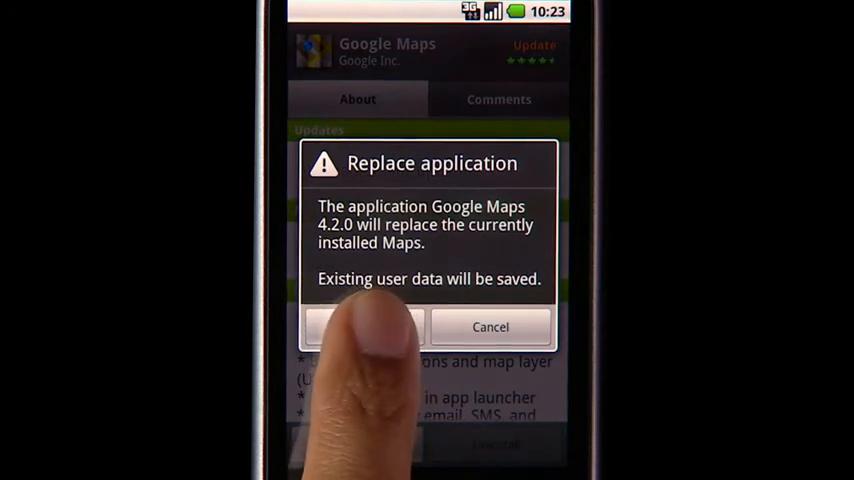
click(362, 326)
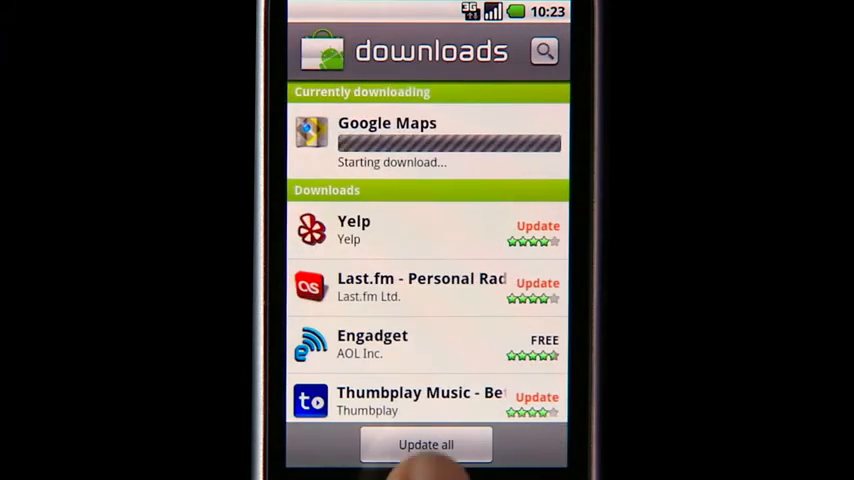
Update all seven apps with no permission changes via Update all in Downloads.
click(424, 444)
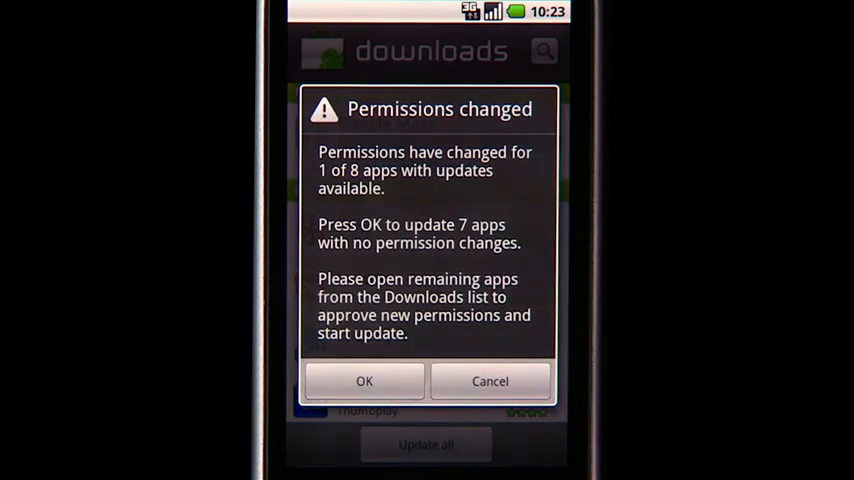
click(364, 380)
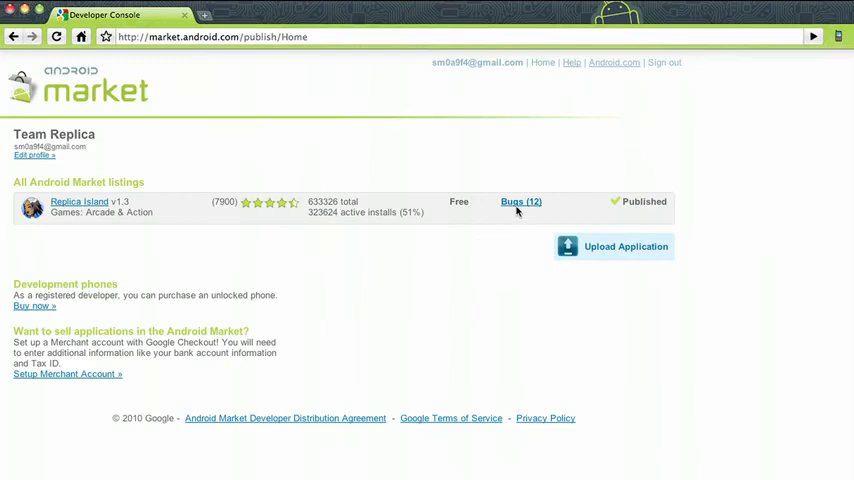
View Replica Island's new crash reports and the NullPointerException in CollisionSystem.executeRay.
click(520, 200)
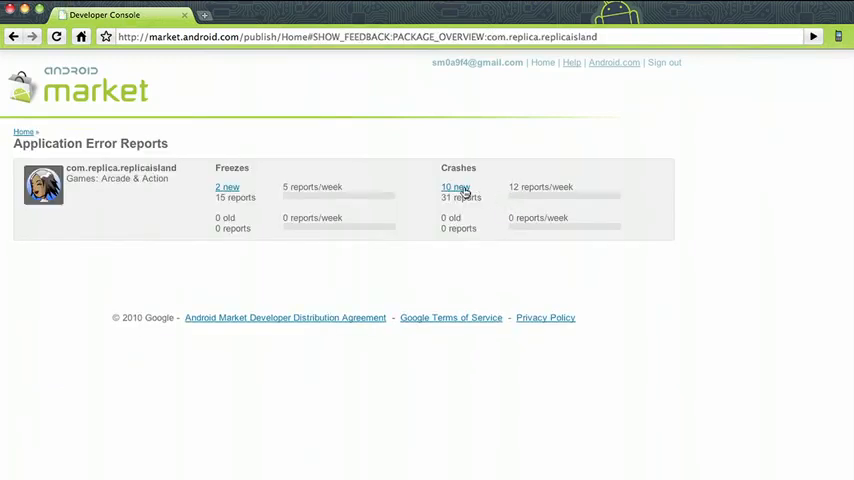
click(456, 188)
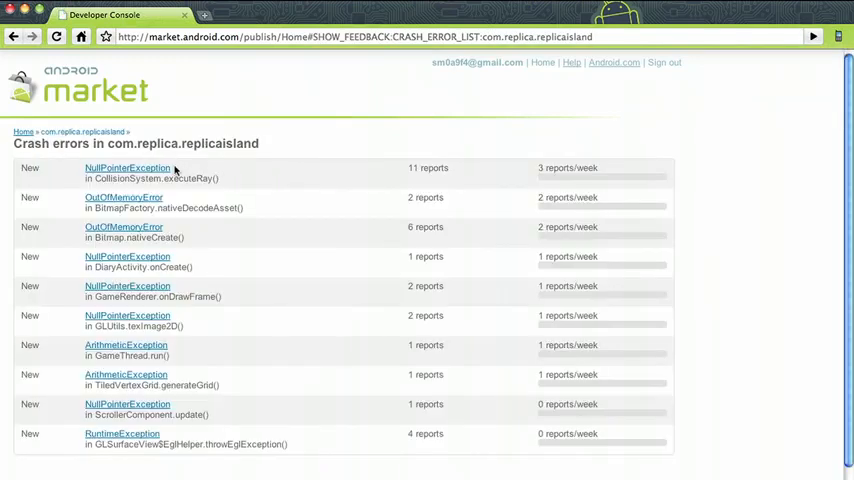
click(128, 168)
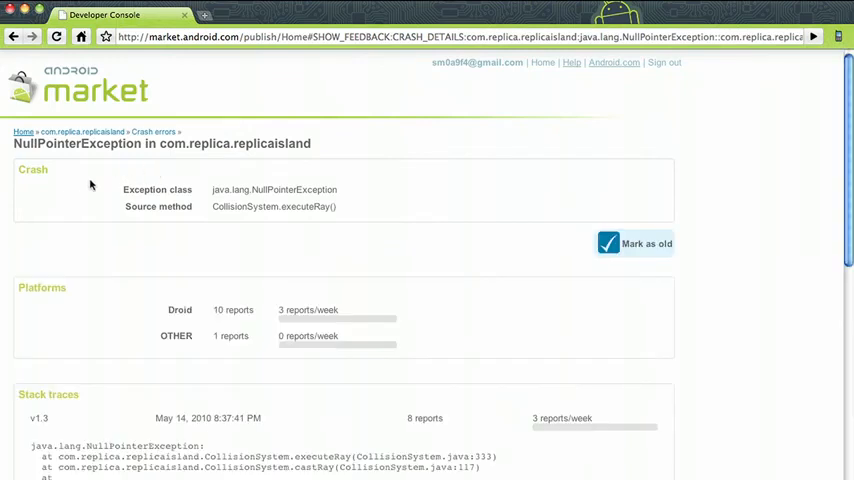